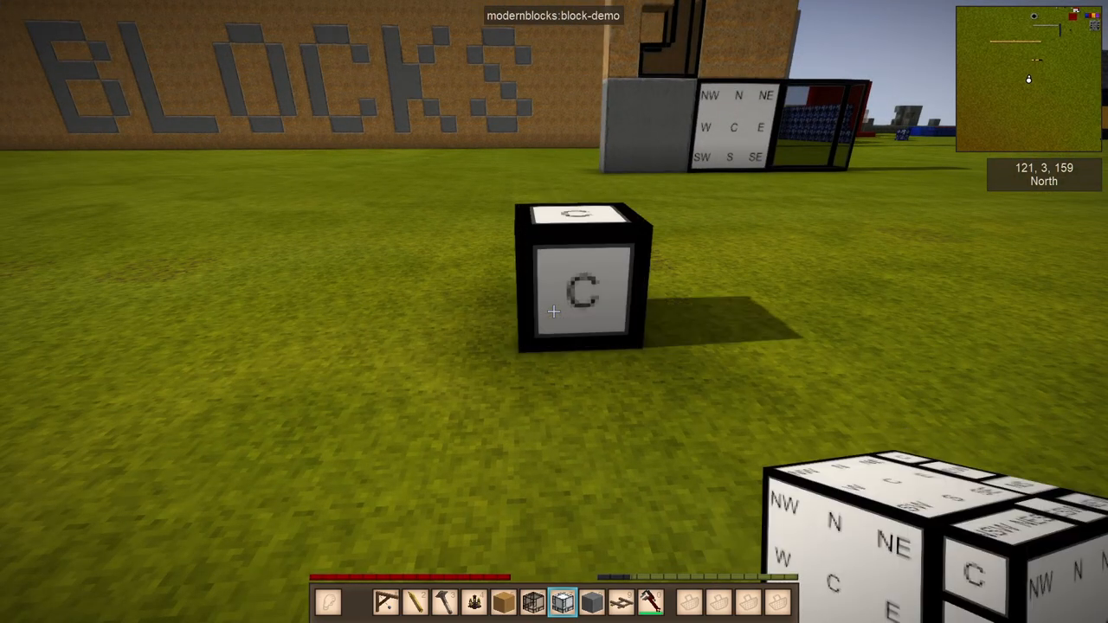
pyautogui.moveTo(554, 311)
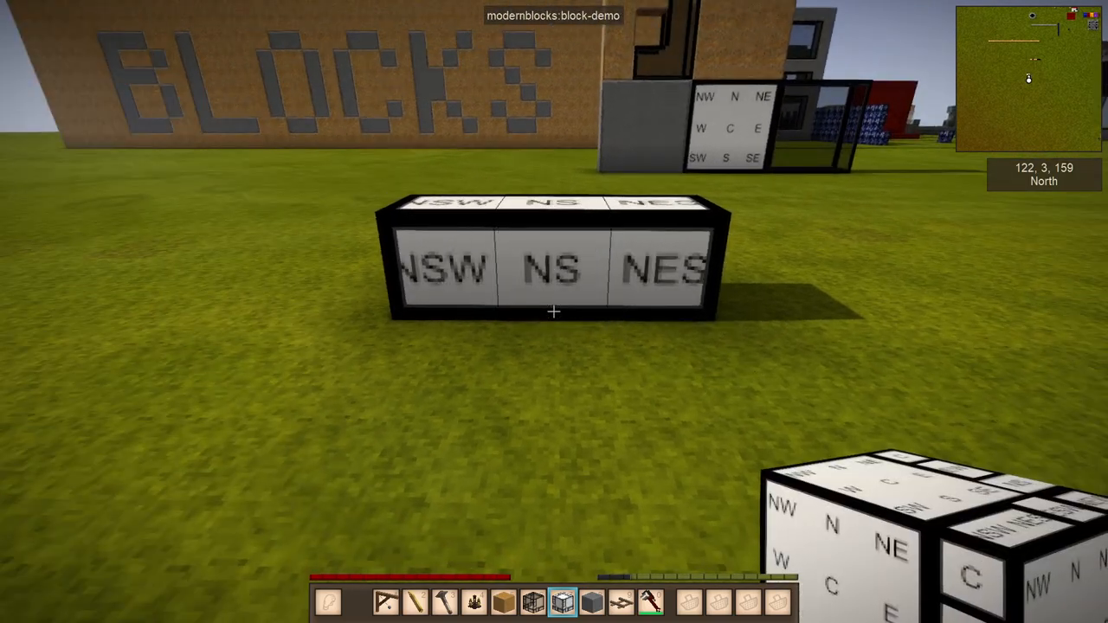
pyautogui.moveTo(554, 312)
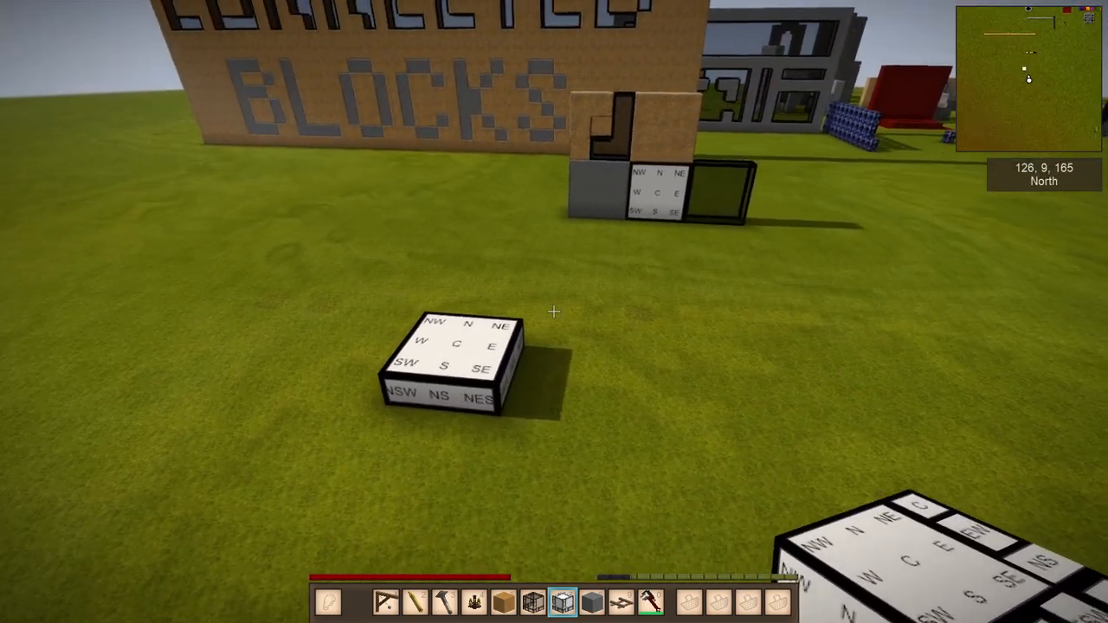
# Bring up the creative inventory's modern blocks category after placing the demo block row.
pyautogui.press('e')
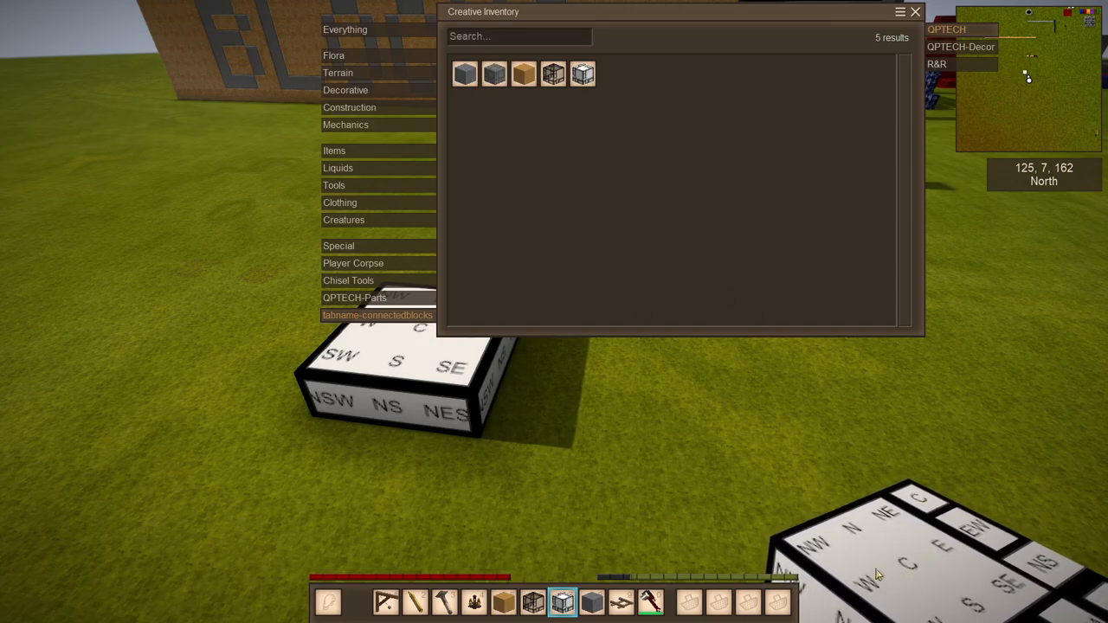
pyautogui.moveTo(1048, 563)
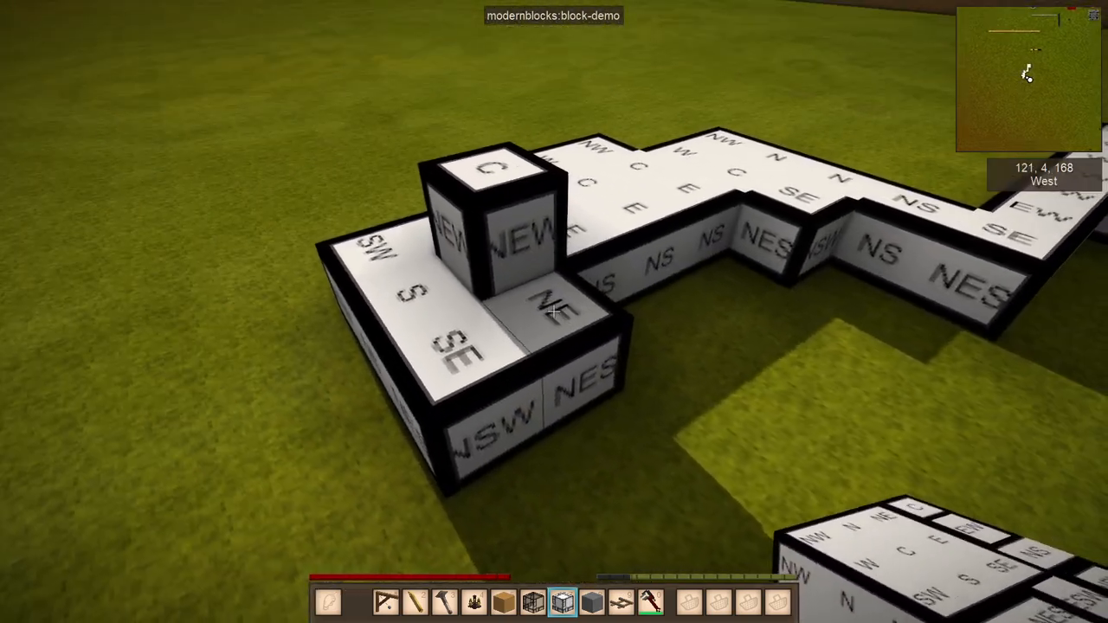
pyautogui.moveTo(554, 312)
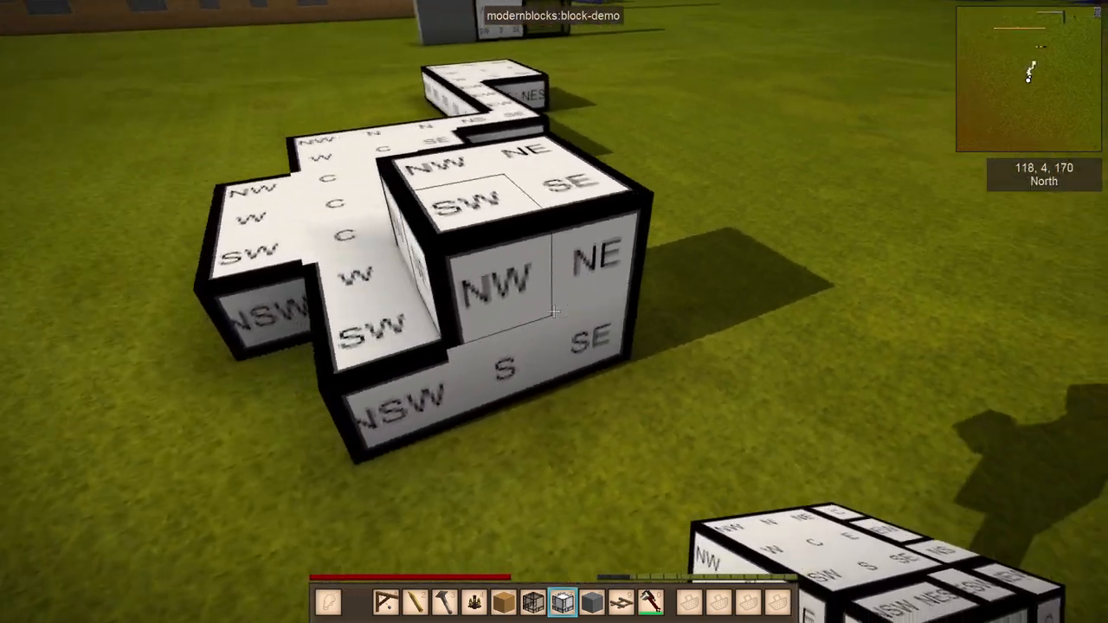
pyautogui.moveTo(554, 312)
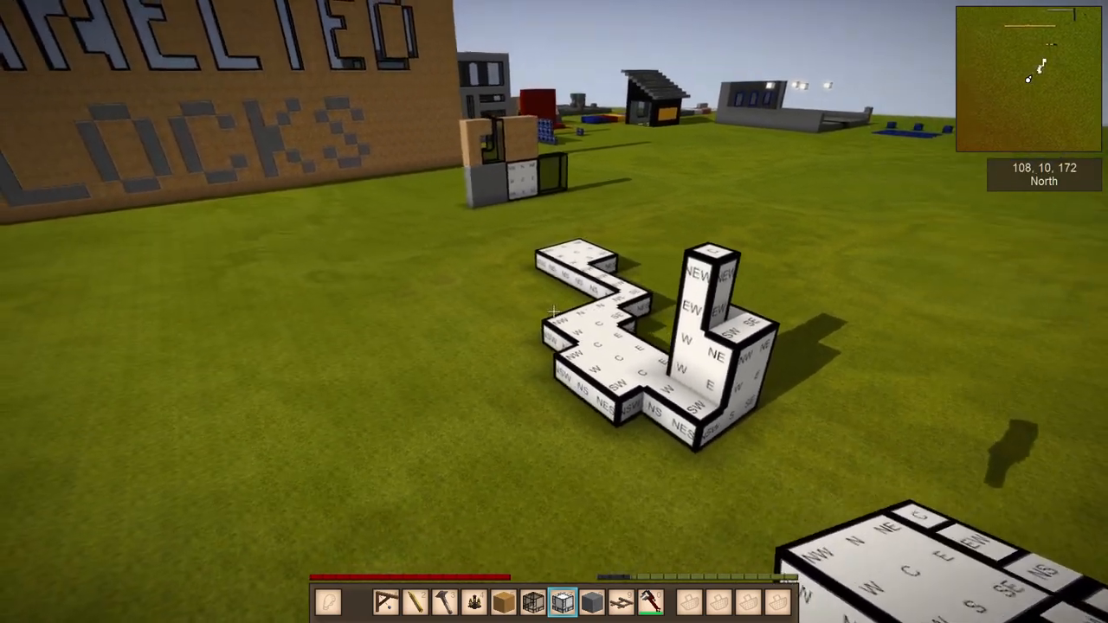
pyautogui.moveTo(554, 311)
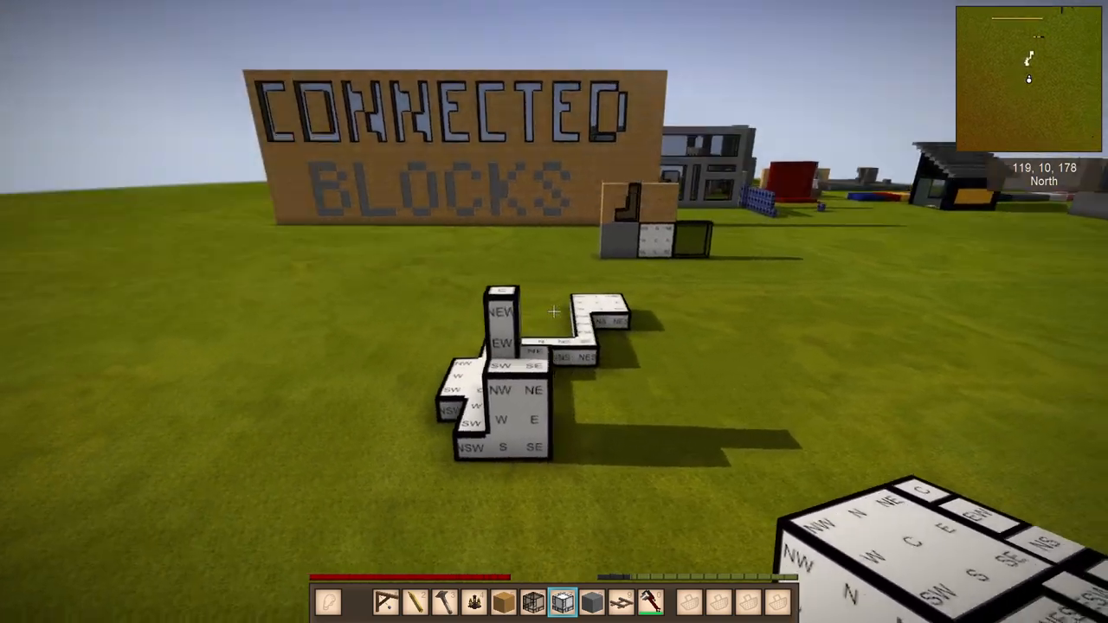
# Reopen the creative inventory once the winding multi-level demo structure is built.
pyautogui.press('E')
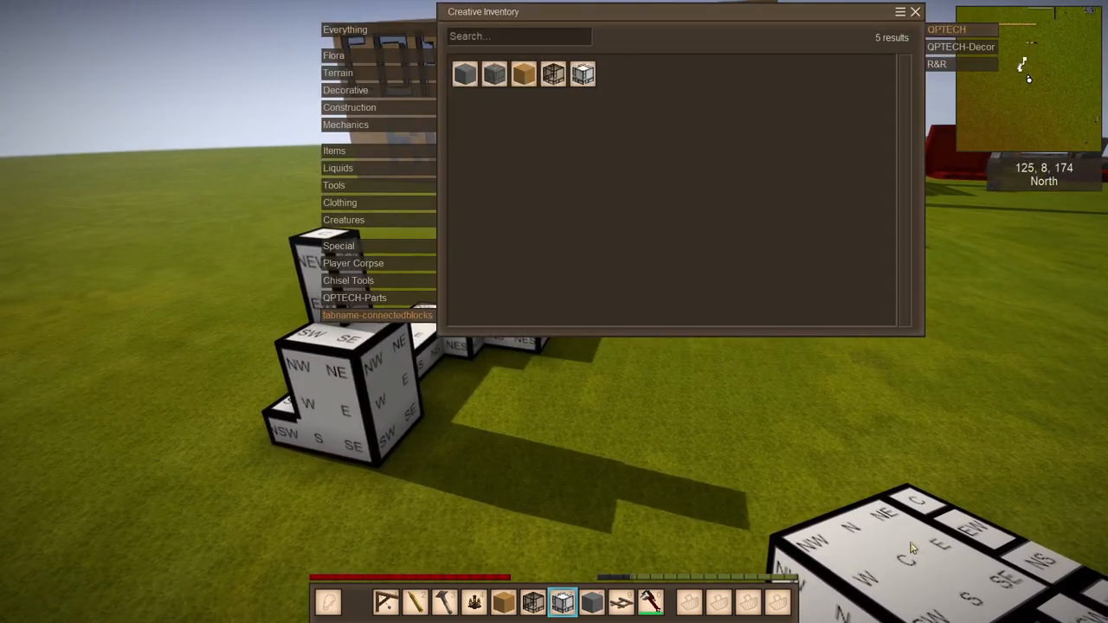
pyautogui.moveTo(724, 221)
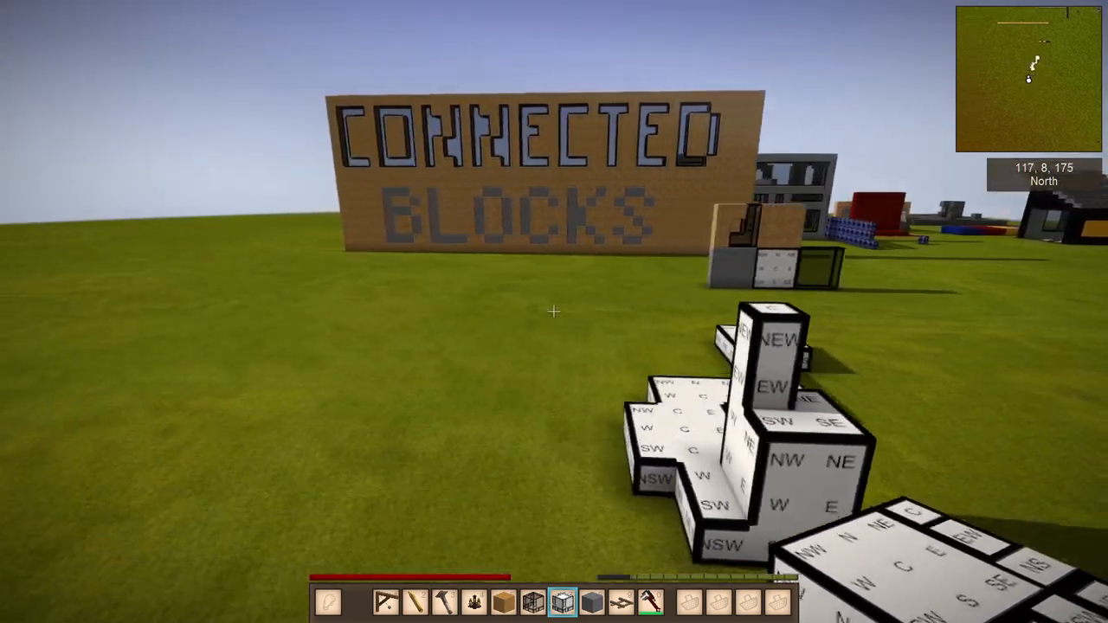
# Show the creative inventory again to reach the modernblocks connected glass item.
pyautogui.press('e')
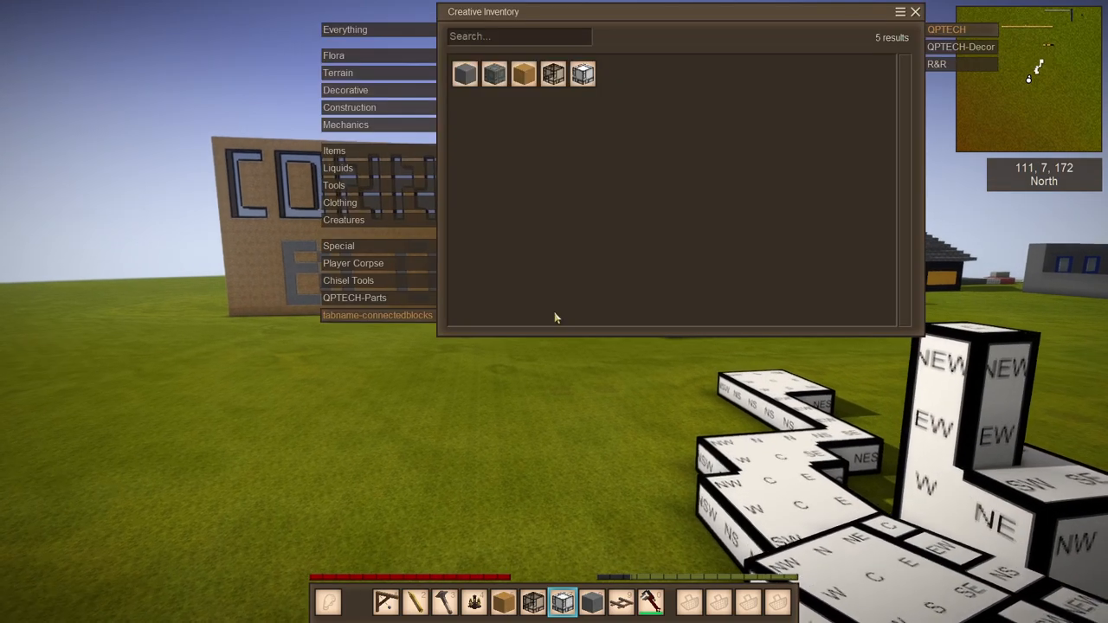
pyautogui.moveTo(554, 72)
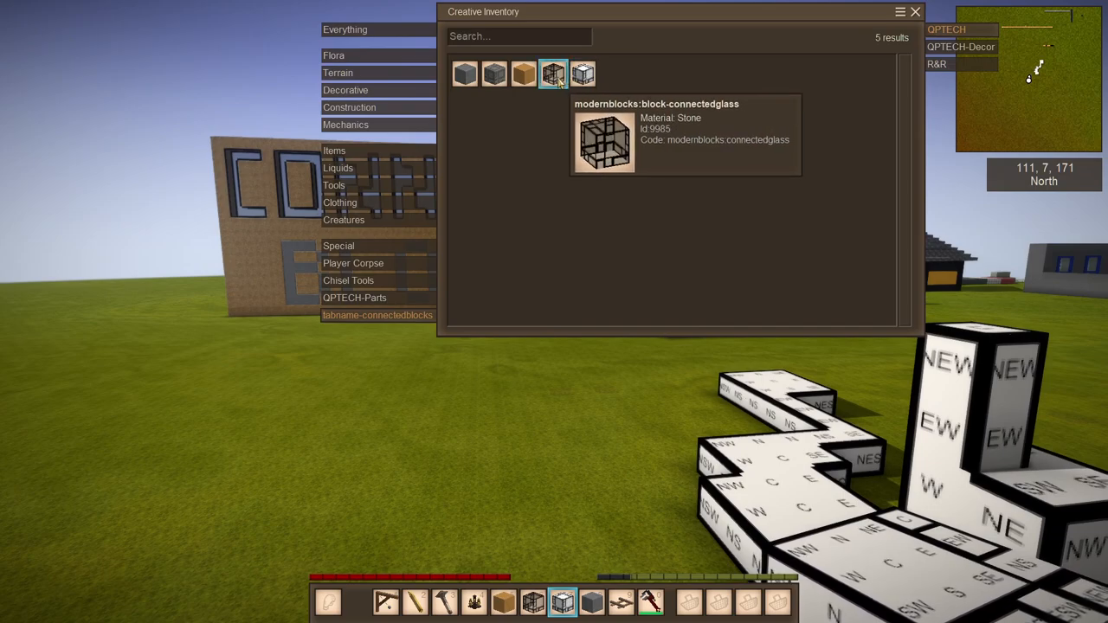
pyautogui.moveTo(605, 60)
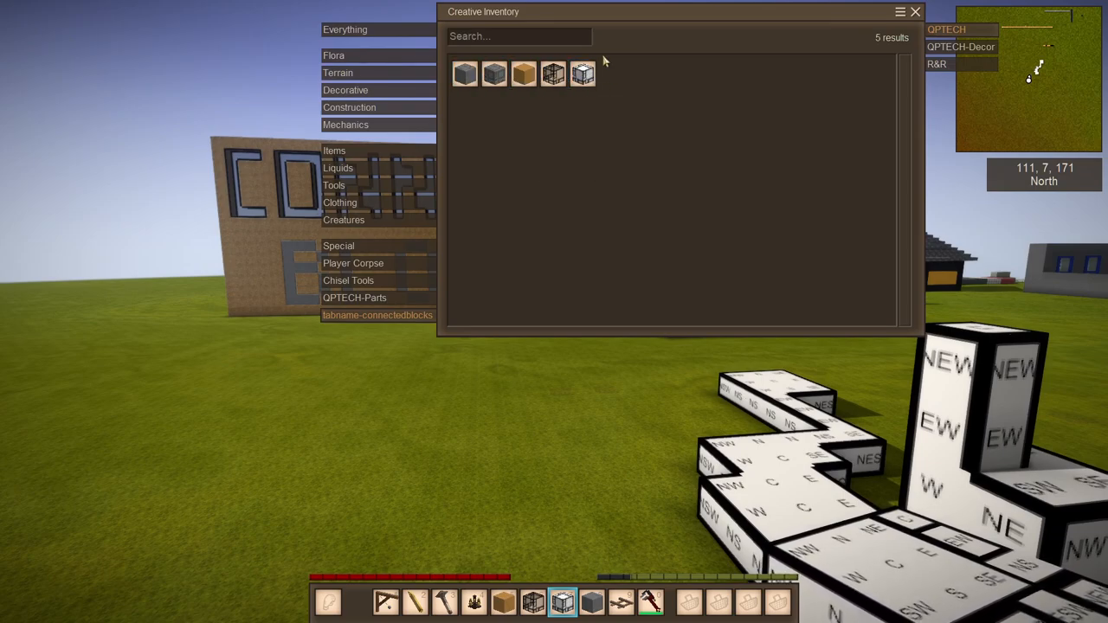
pyautogui.moveTo(589, 301)
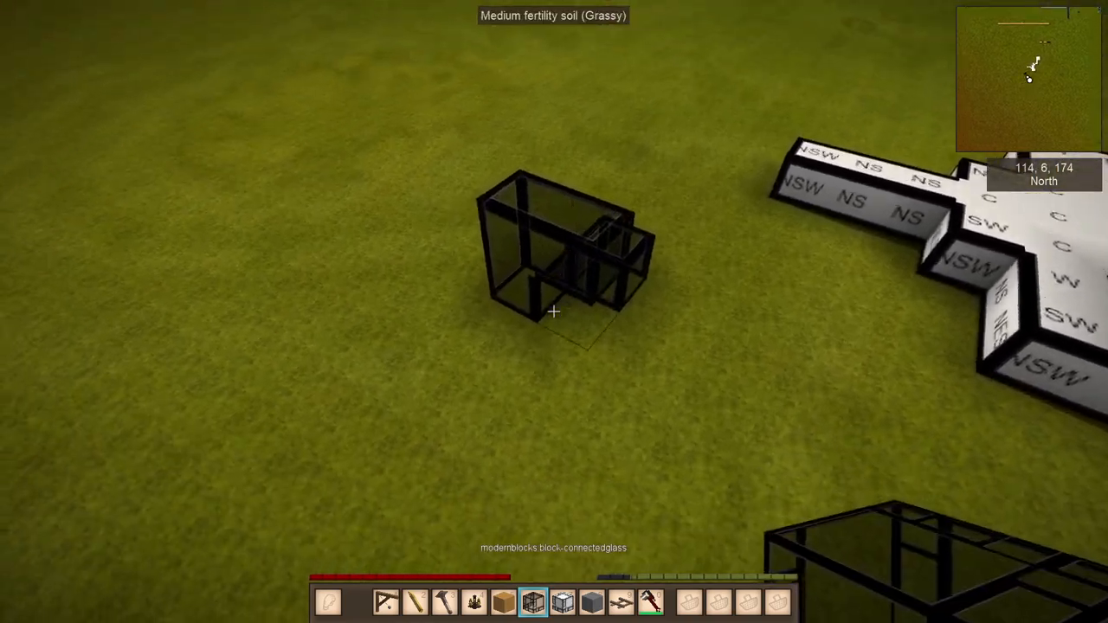
pyautogui.moveTo(554, 312)
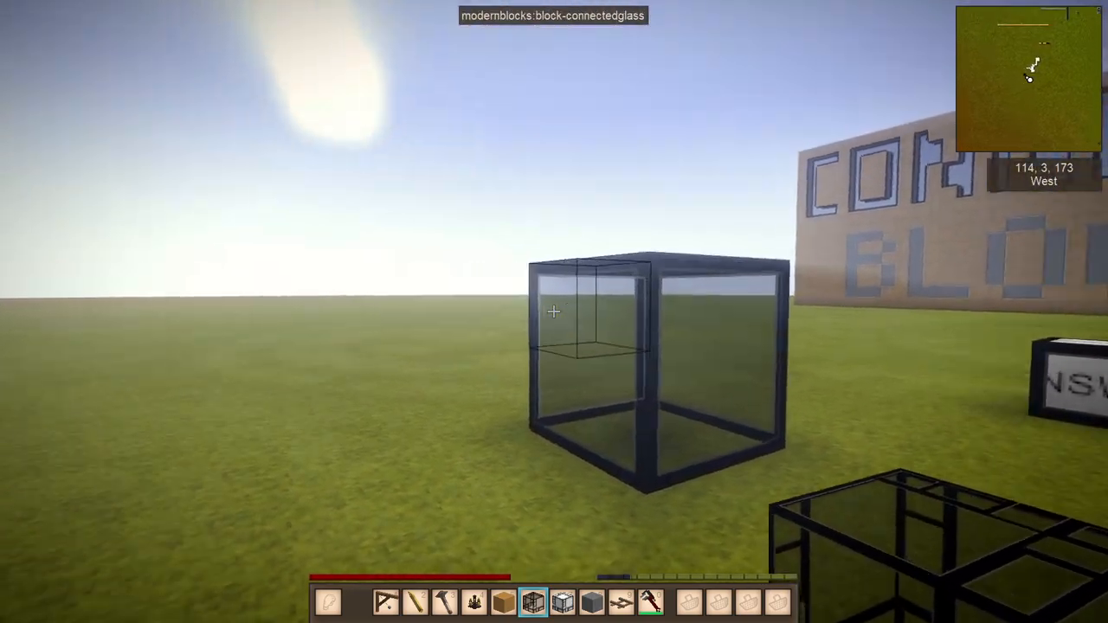
pyautogui.moveTo(554, 312)
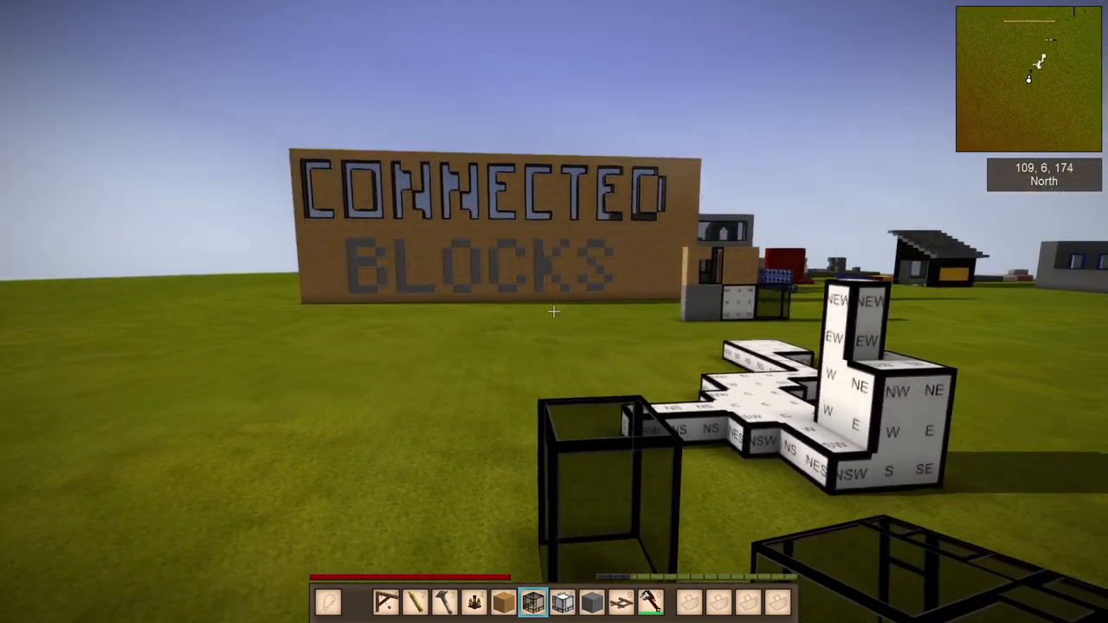
pyautogui.moveTo(554, 311)
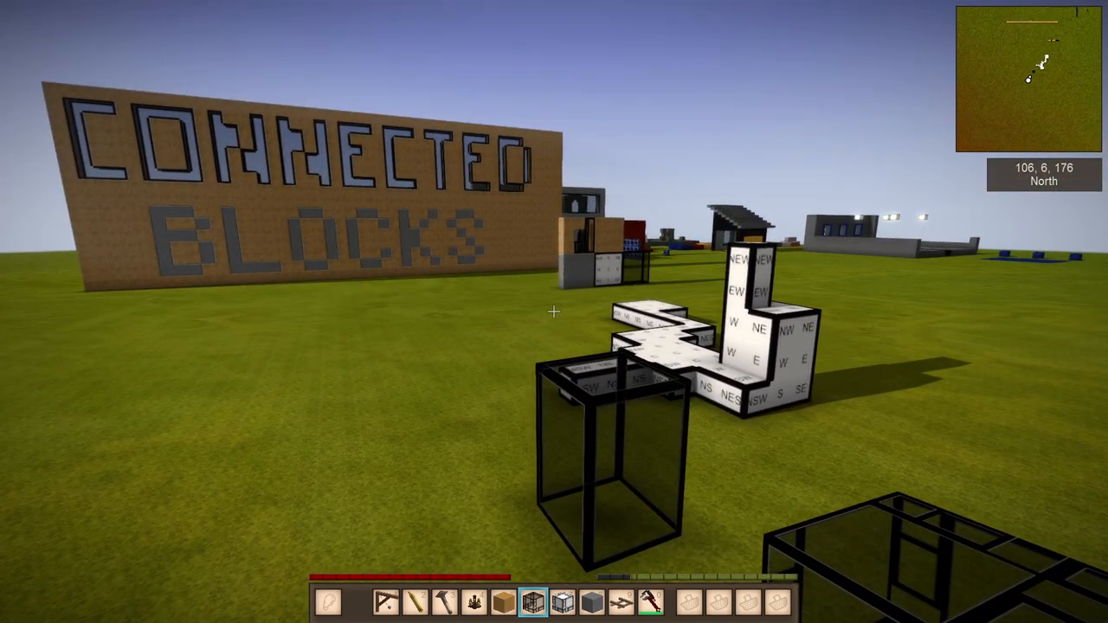